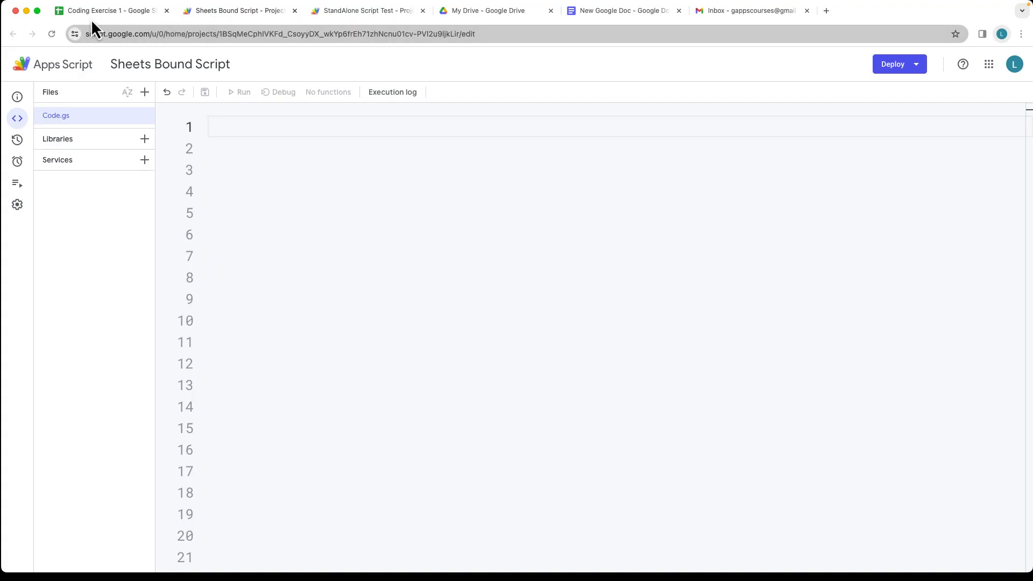
# Start an appendMyRow function in Code.gs and begin a const sheet declaration.
pyautogui.click(111, 10)
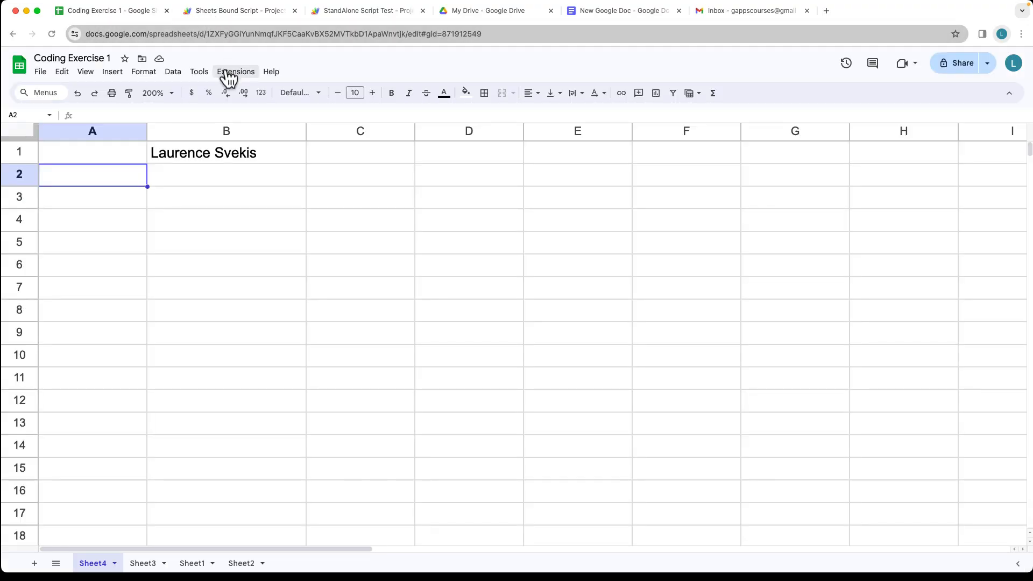
pyautogui.click(238, 10)
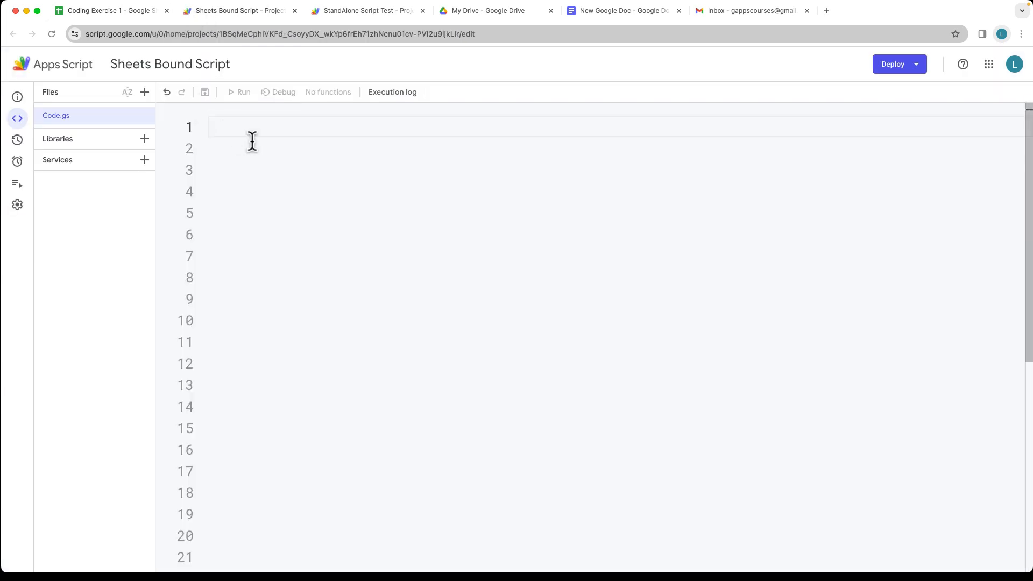
pyautogui.write('function a')
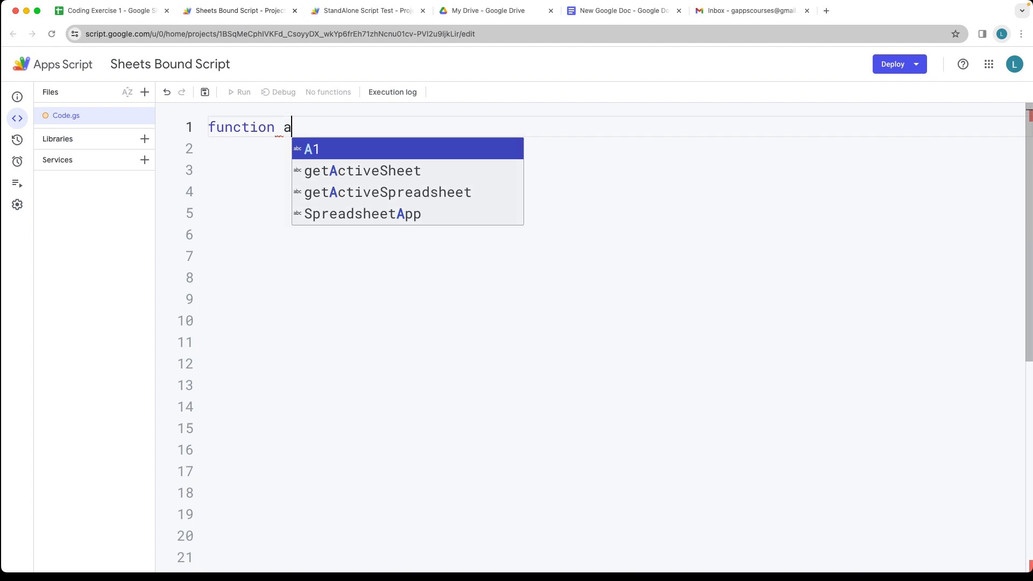
pyautogui.write('ppendMy')
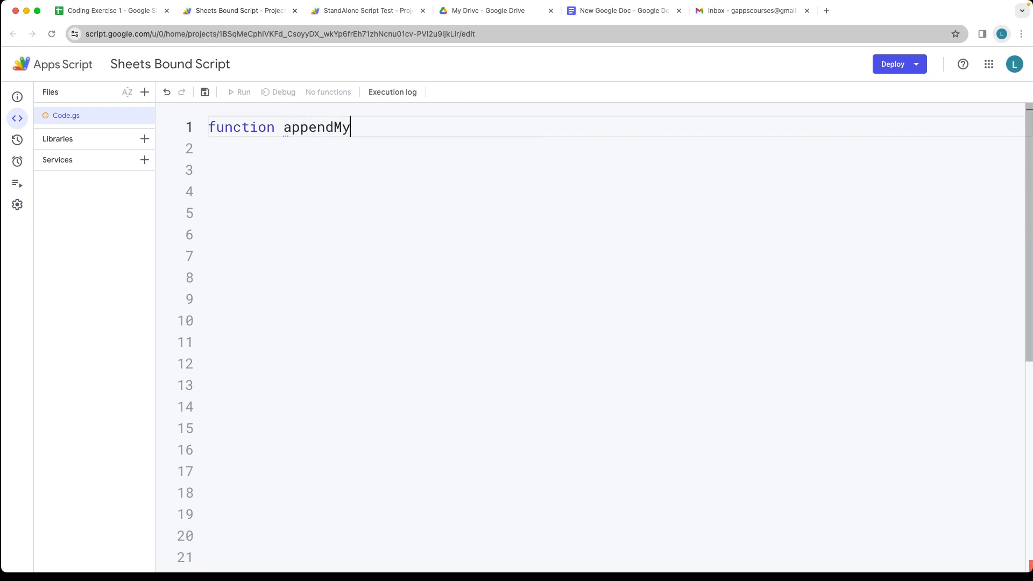
pyautogui.write('Row()')
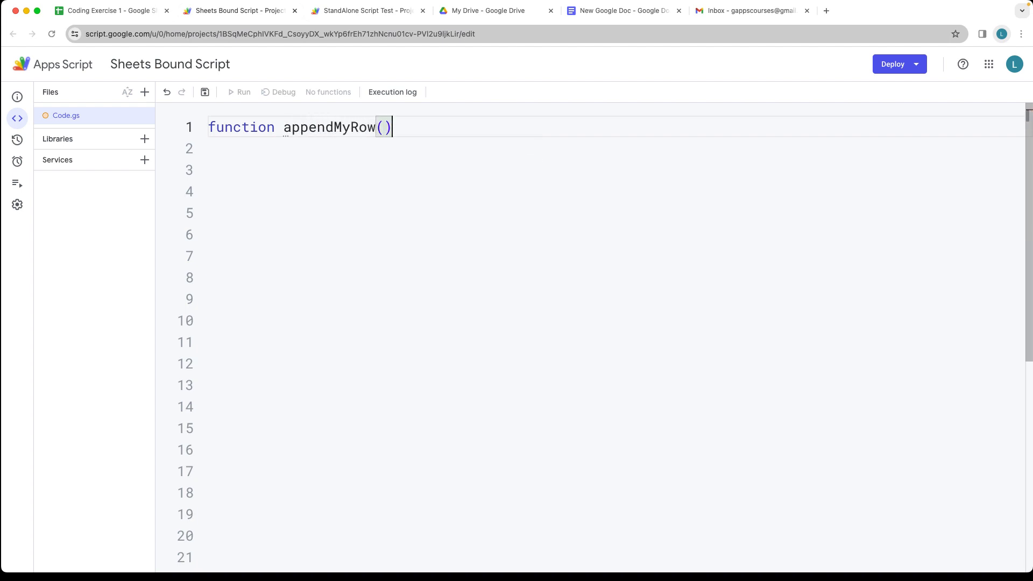
pyautogui.write('{')
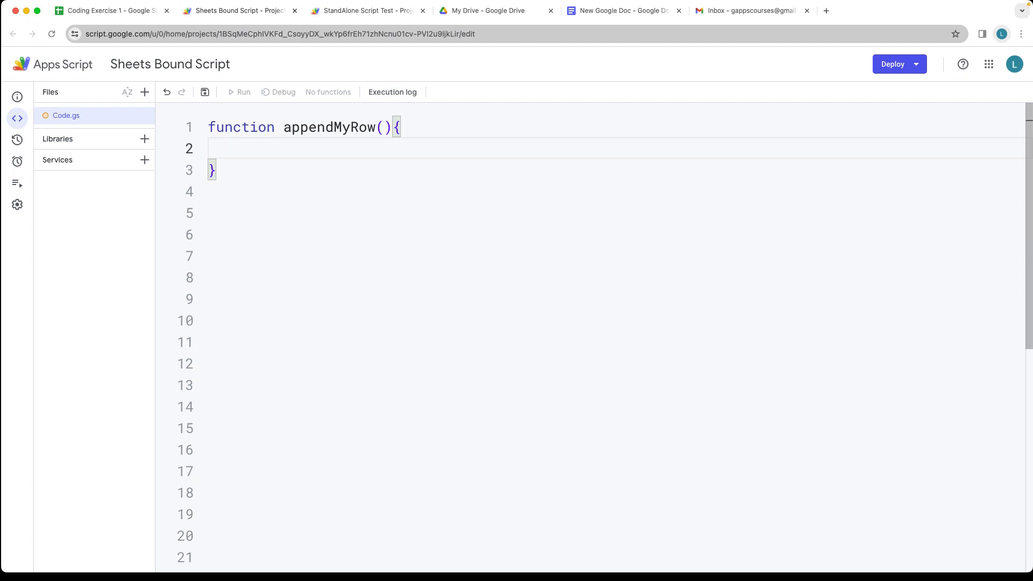
pyautogui.write('const')
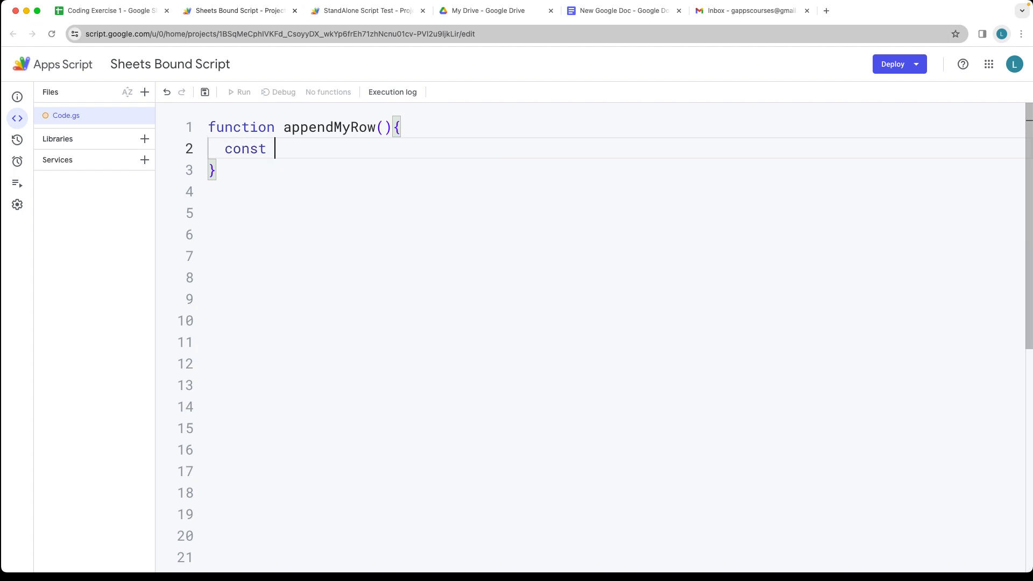
pyautogui.write('sheet = Sp')
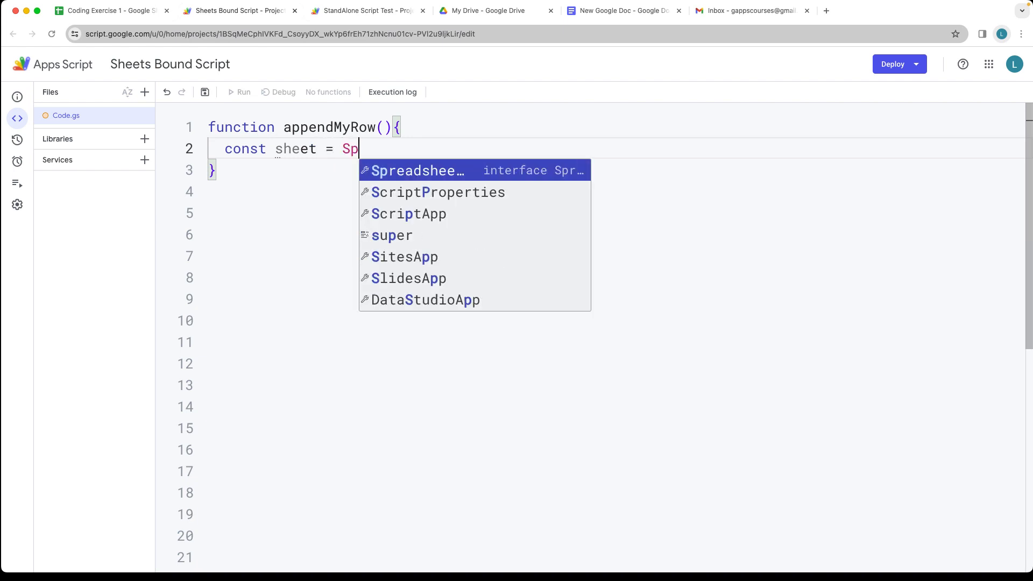
# Assign sheet to SpreadsheetApp.getActiveSpreadsheet.getSheetByName() and check the spreadsheet's sheet names.
pyautogui.click(415, 170)
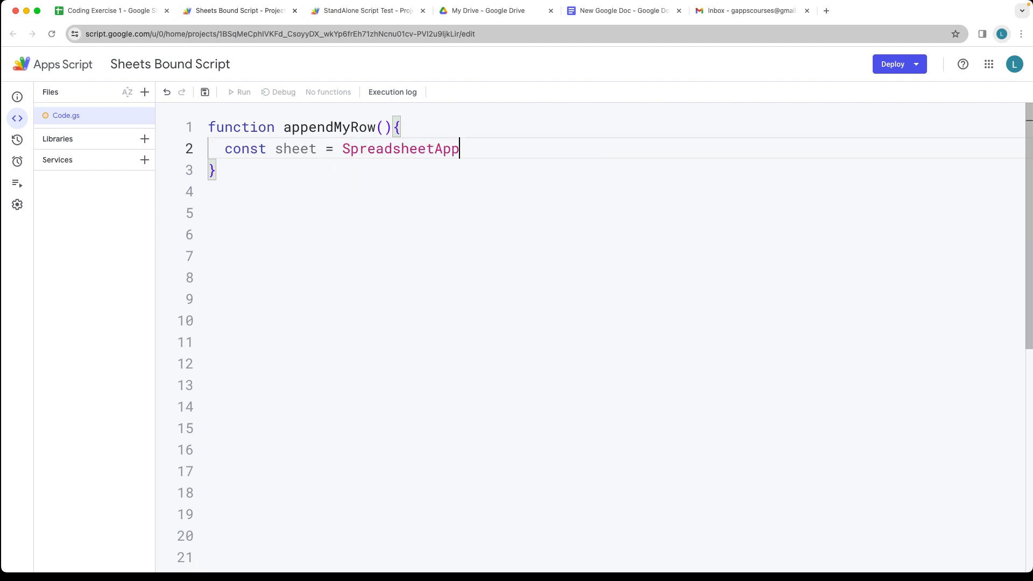
pyautogui.write('.getActive')
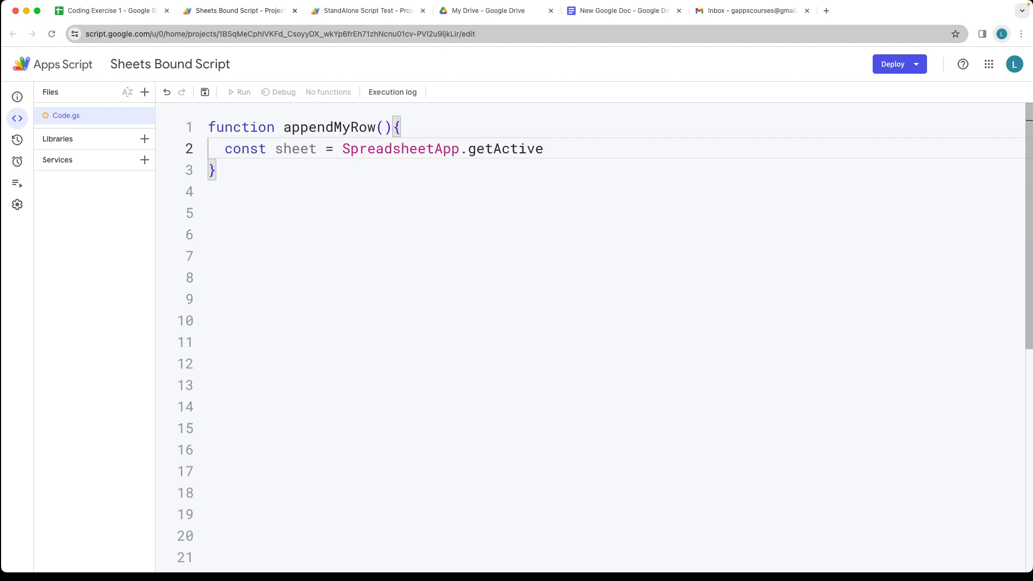
pyautogui.write('Spreadsheet.')
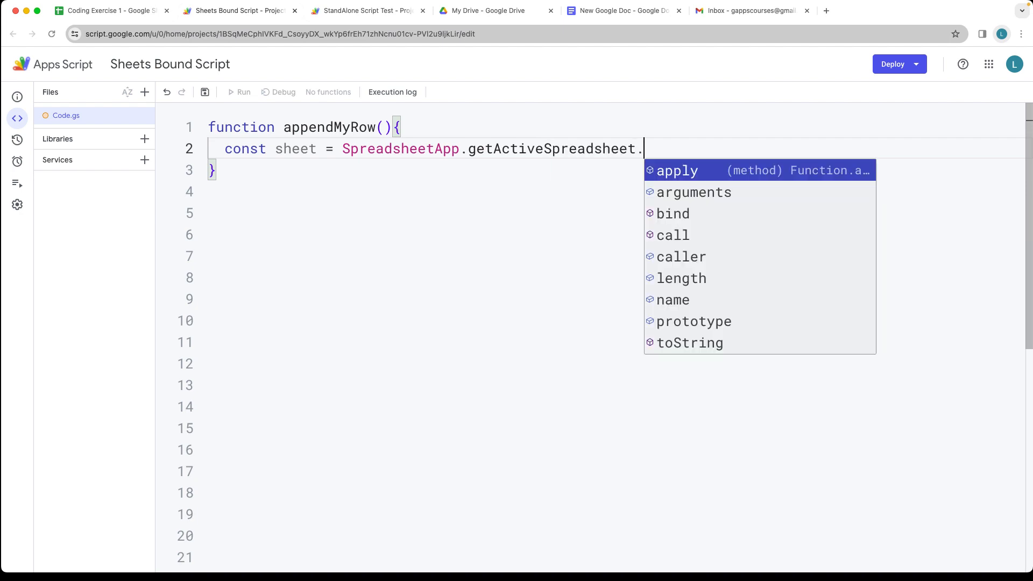
pyautogui.write('get')
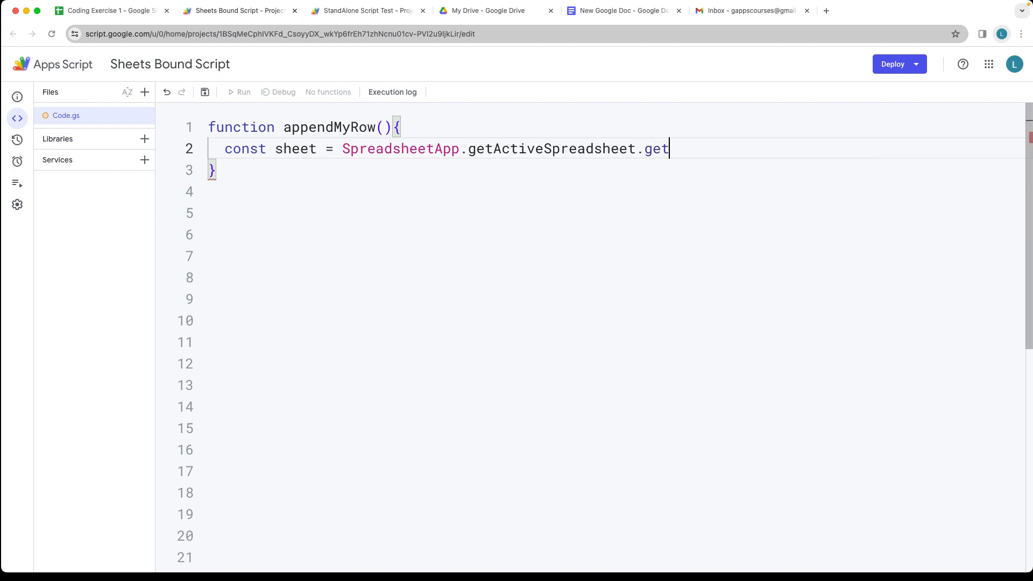
pyautogui.write('SheetBy')
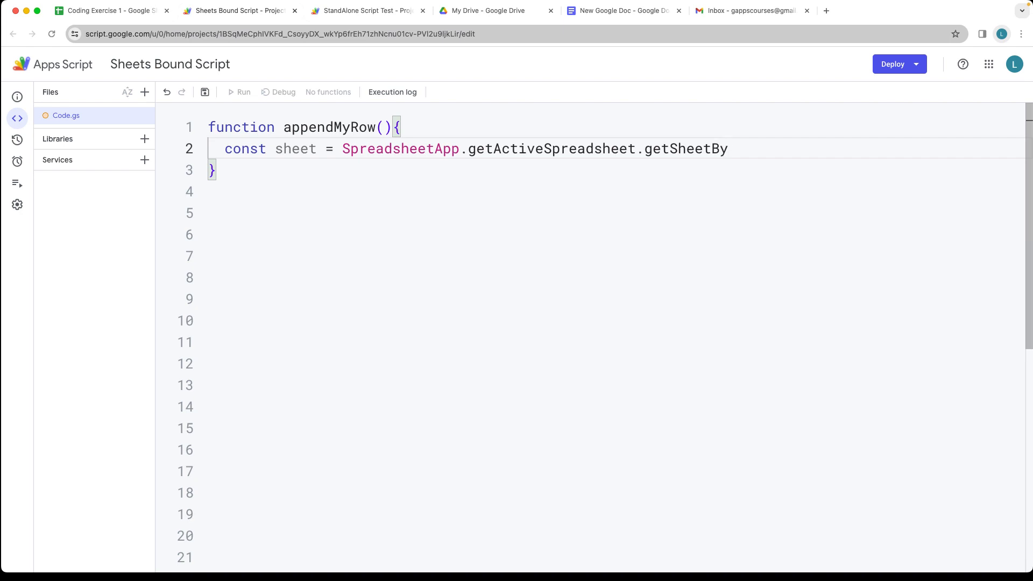
pyautogui.write('Name();')
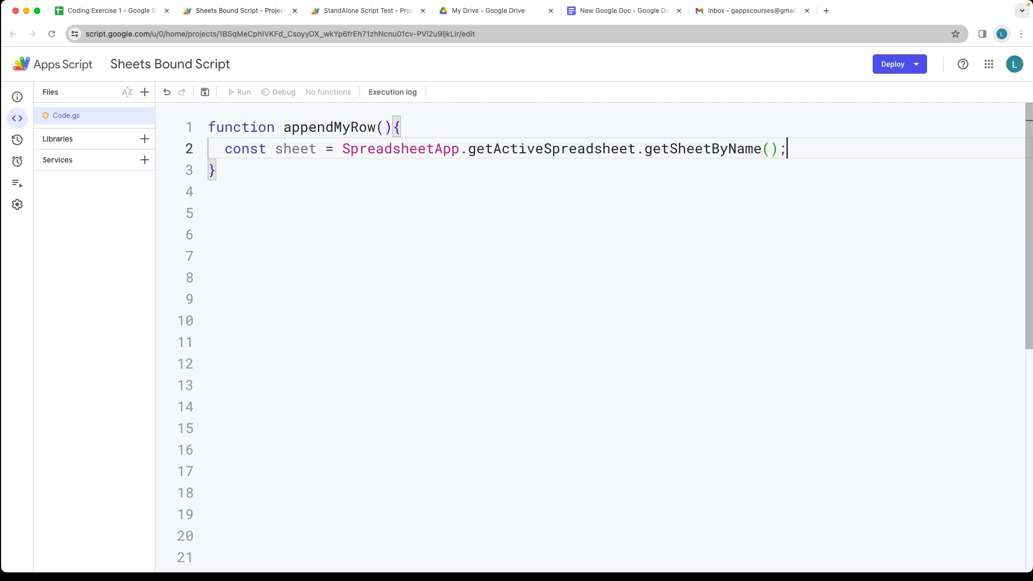
pyautogui.press('Enter')
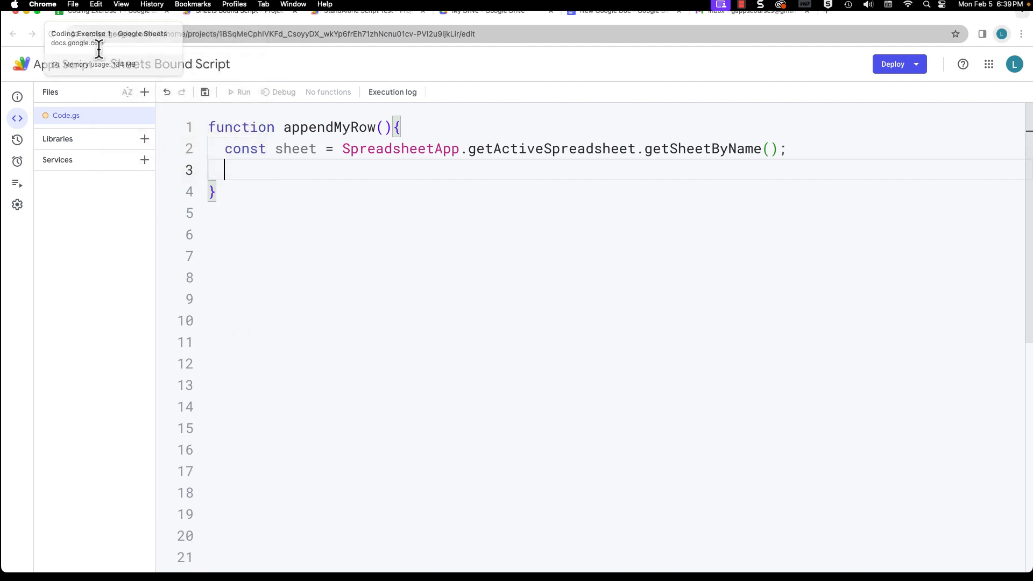
pyautogui.click(109, 10)
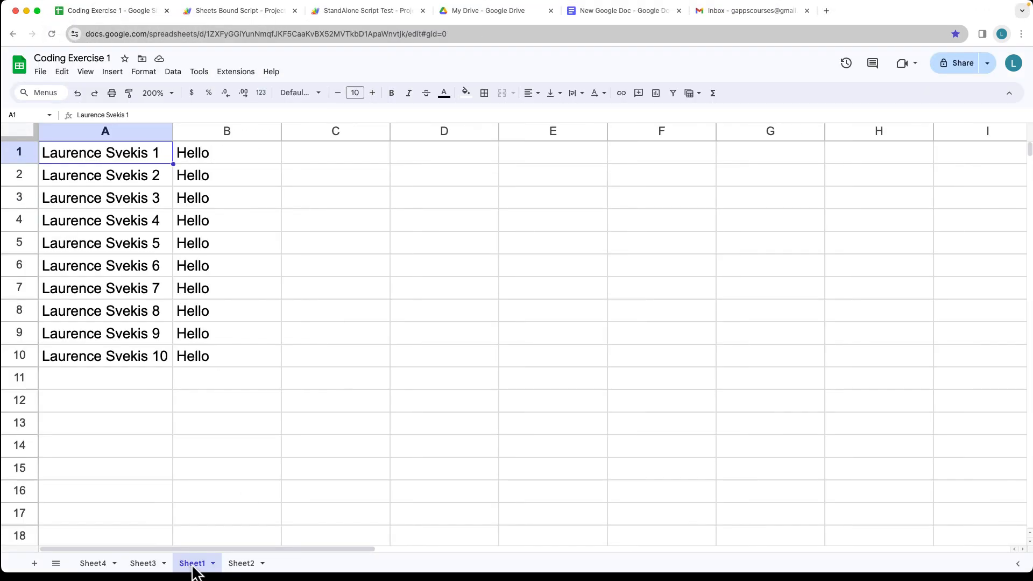
pyautogui.click(238, 10)
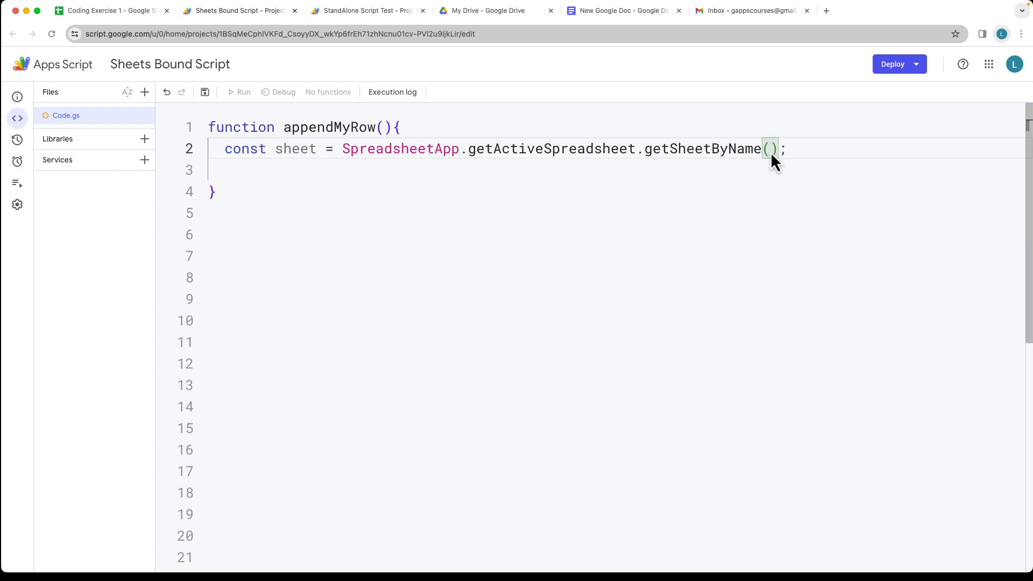
# Pass 'Sheet1' to getSheetByName, add Logger.log(sheet.getName()), and run appendMyRow.
pyautogui.write("'Sheet1'")
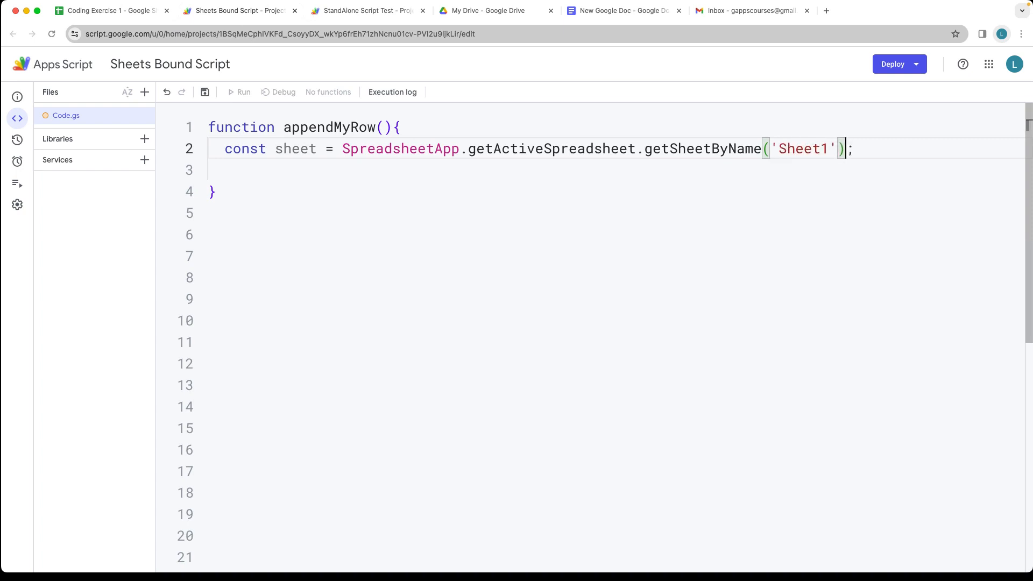
pyautogui.write('Logger.log*')
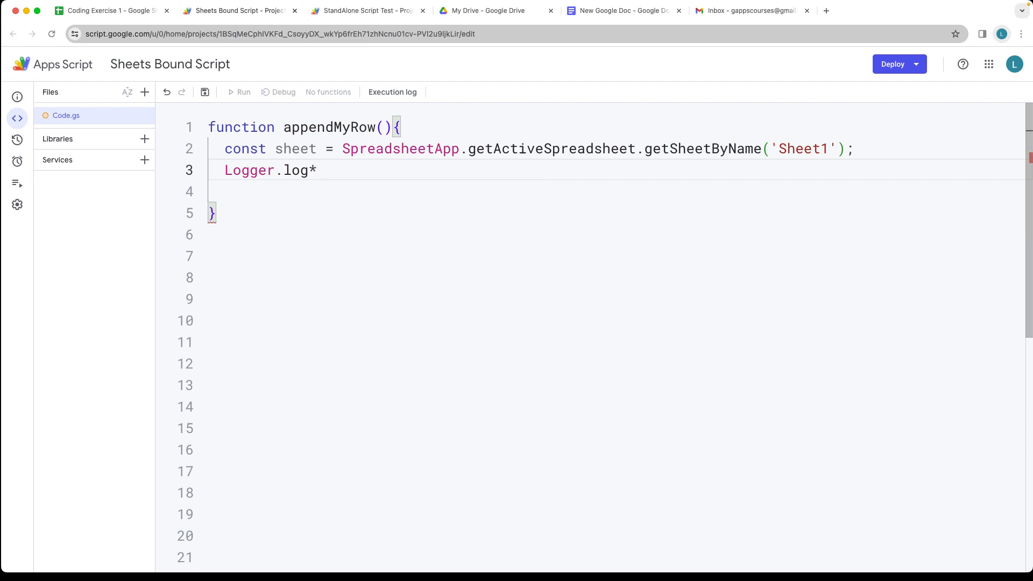
pyautogui.write('(')
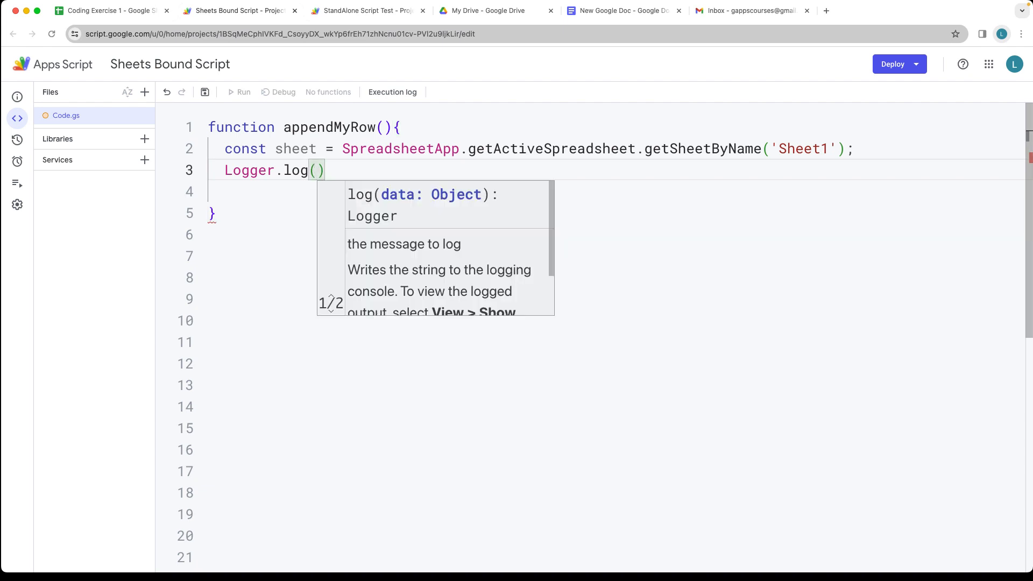
pyautogui.write('sheet.getName()')
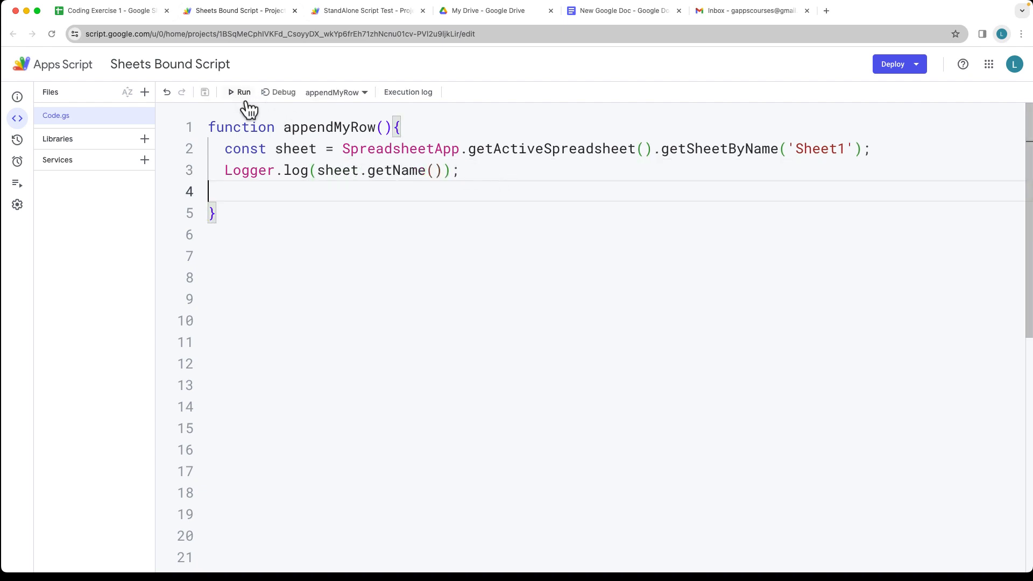
pyautogui.click(239, 92)
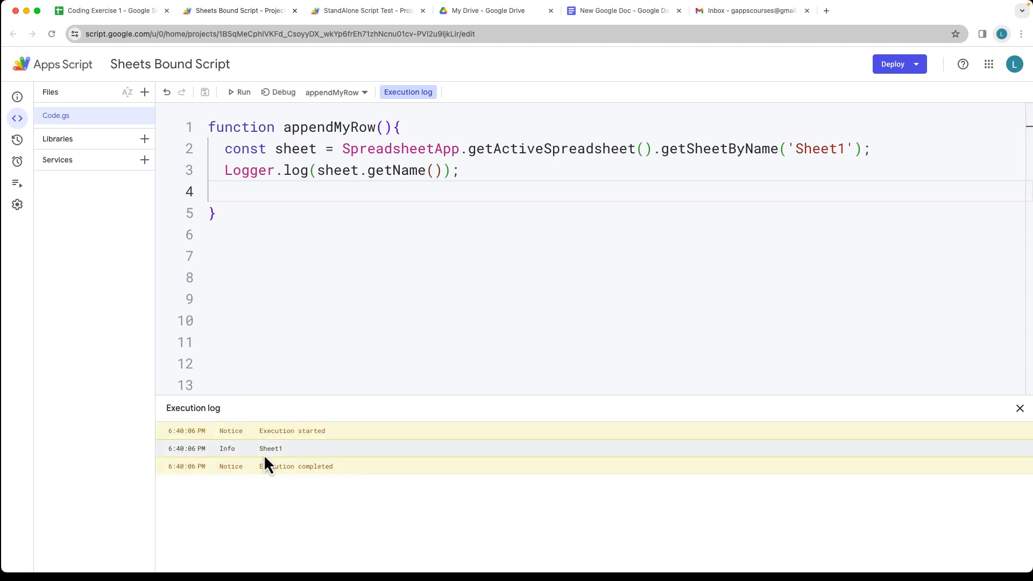
# Close the Execution log panel that reported Sheet1.
pyautogui.click(1018, 407)
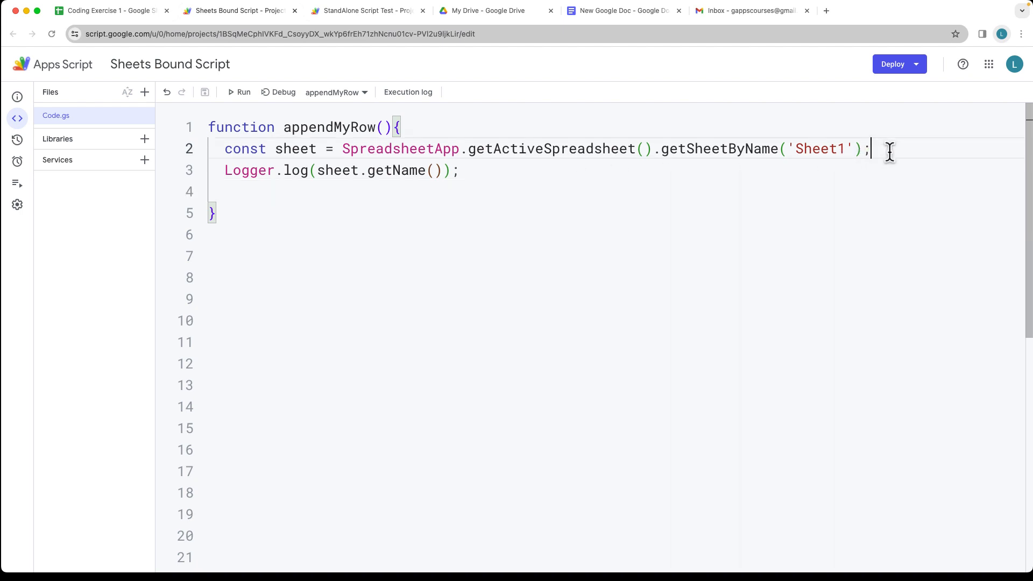
# Add const rowData = ['New','Laurence','Svekis'] and call sheet.appendRow(rowData).
pyautogui.write('co')
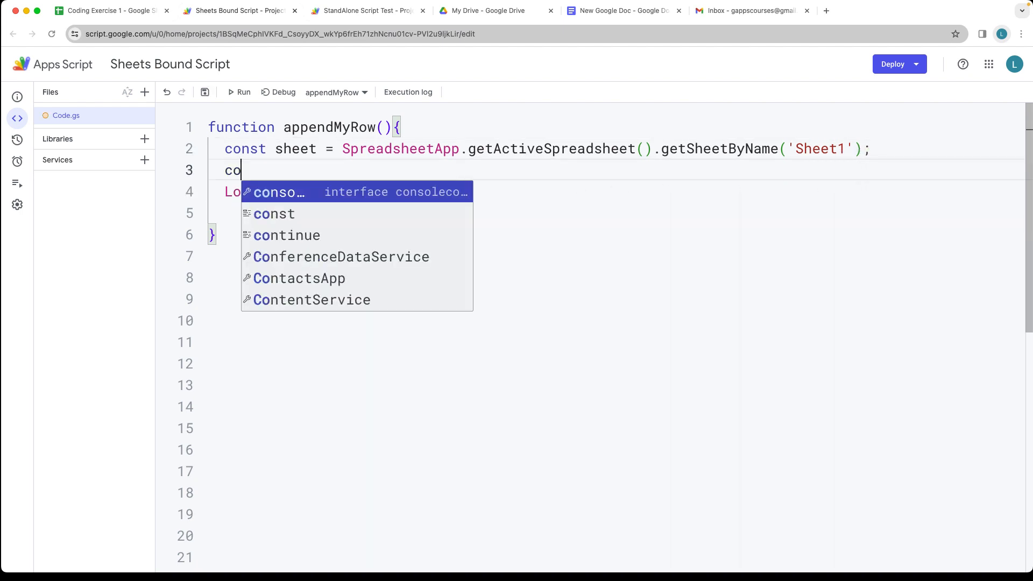
pyautogui.write('snt rowDa')
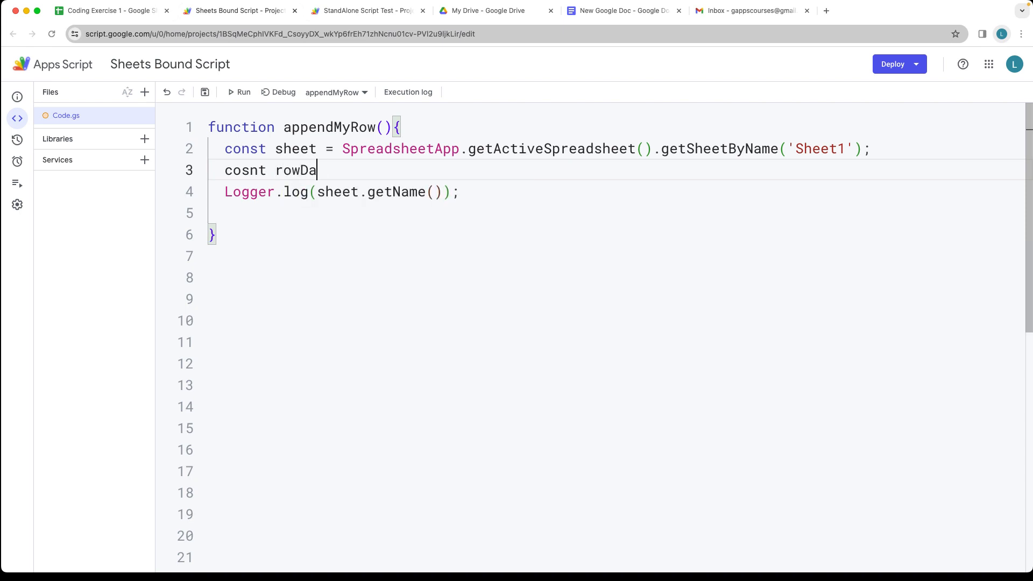
pyautogui.write('ta =')
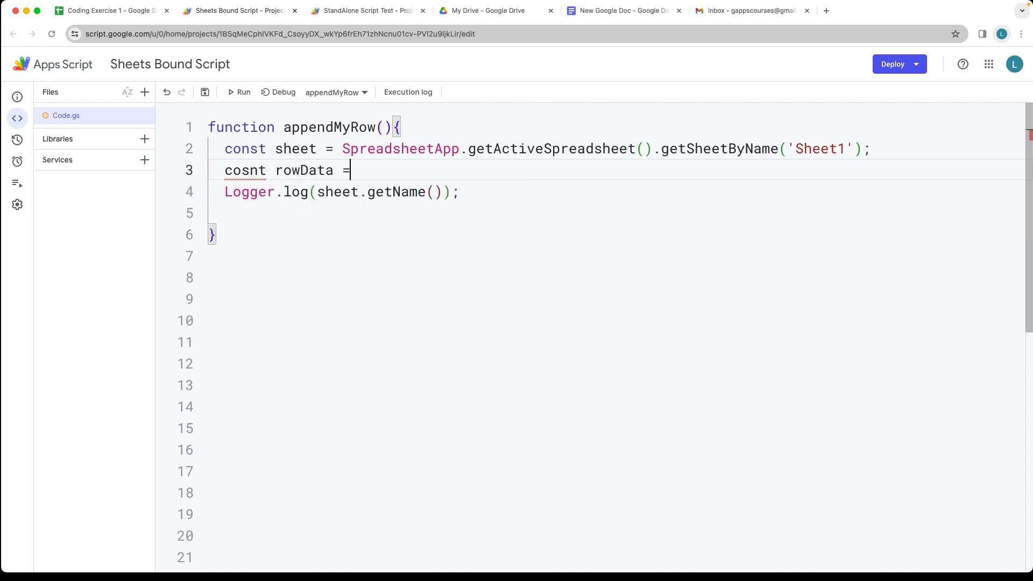
pyautogui.write("['New',];")
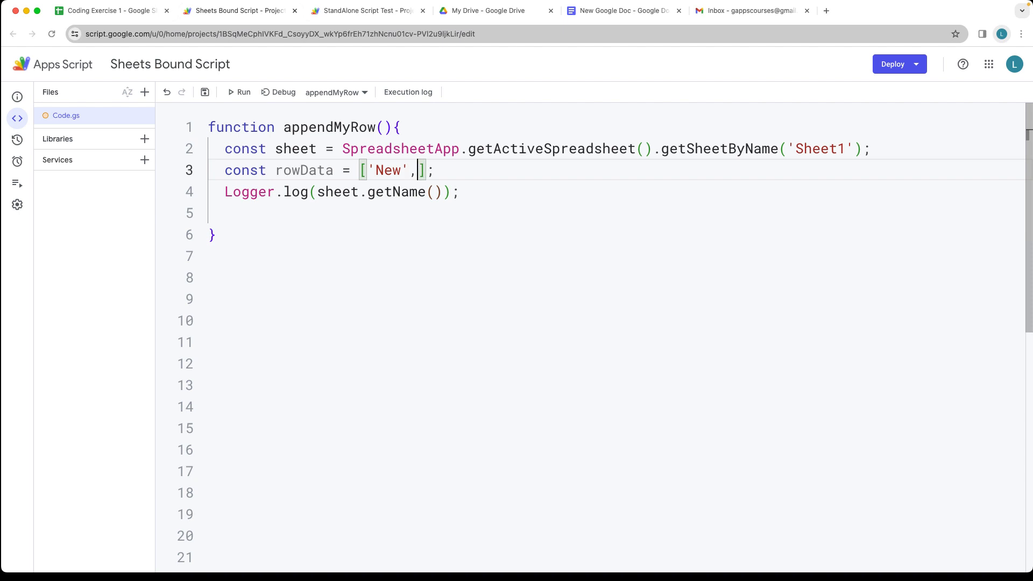
pyautogui.write("'Laurence','Svekis'")
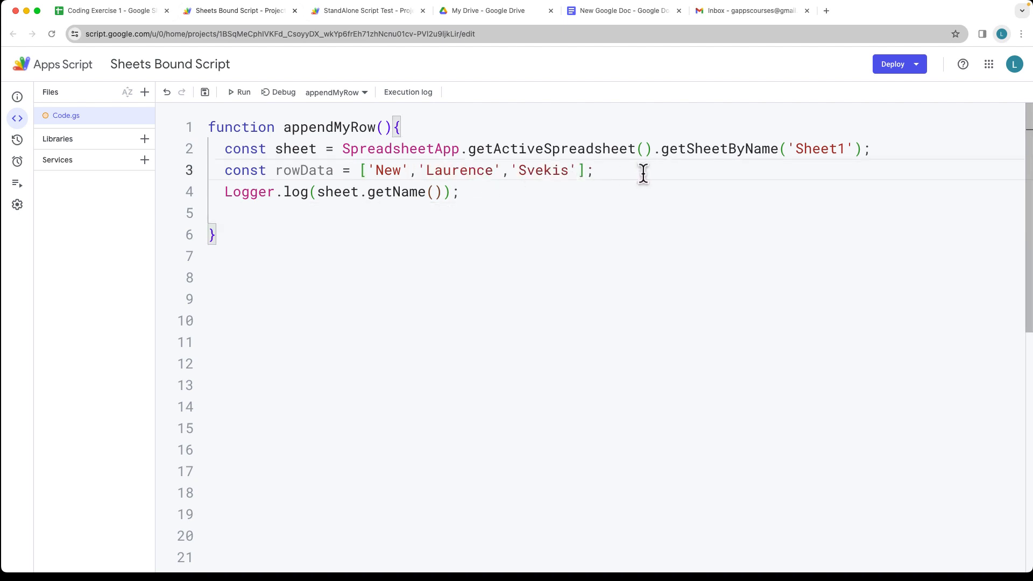
pyautogui.write('sheet.')
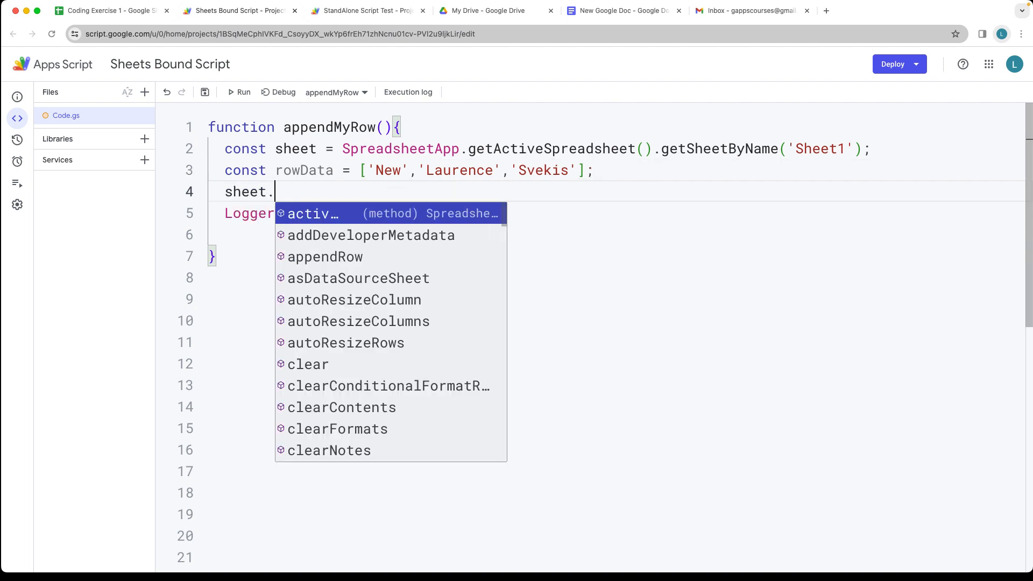
pyautogui.click(325, 256)
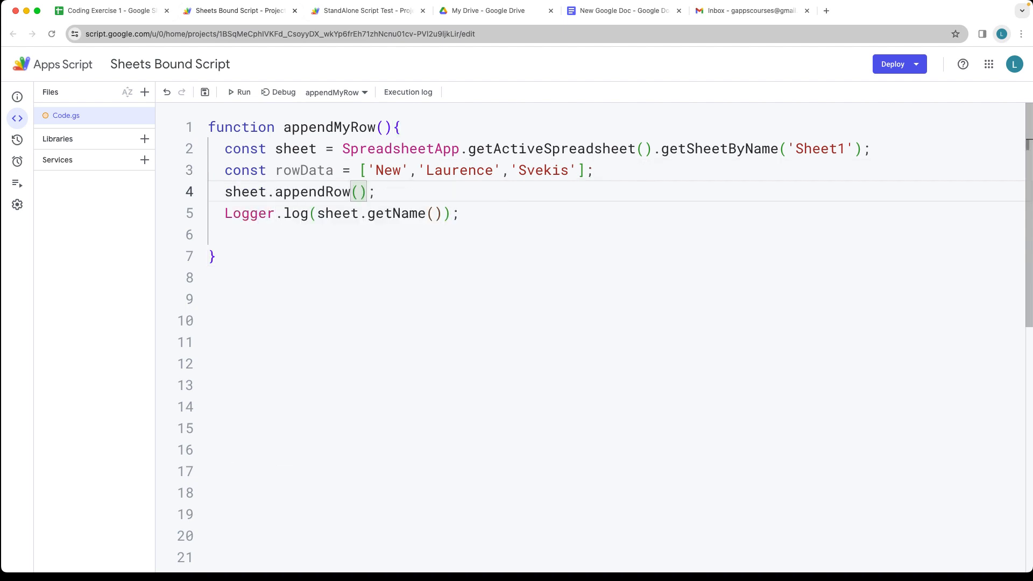
pyautogui.write('rowData')
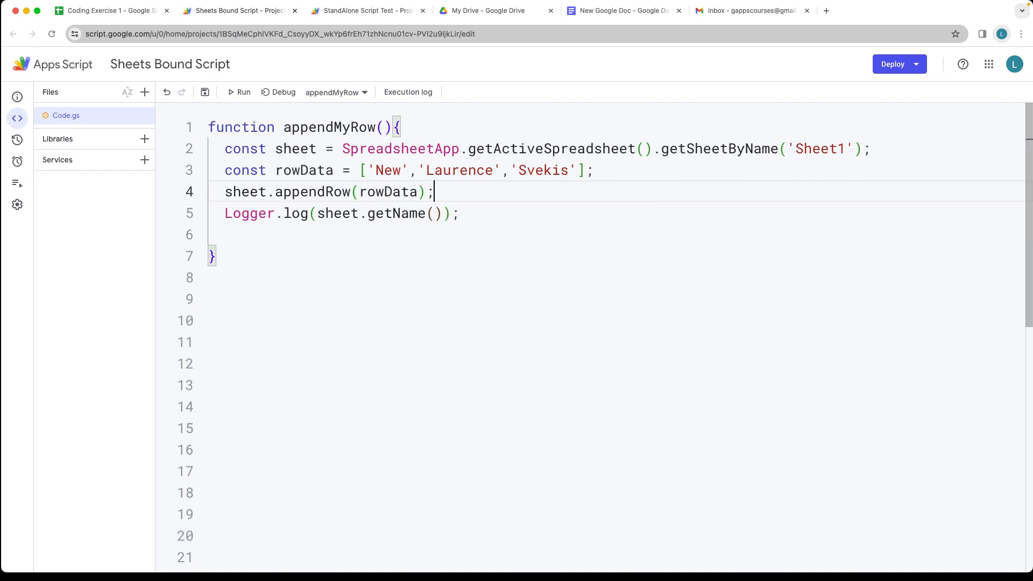